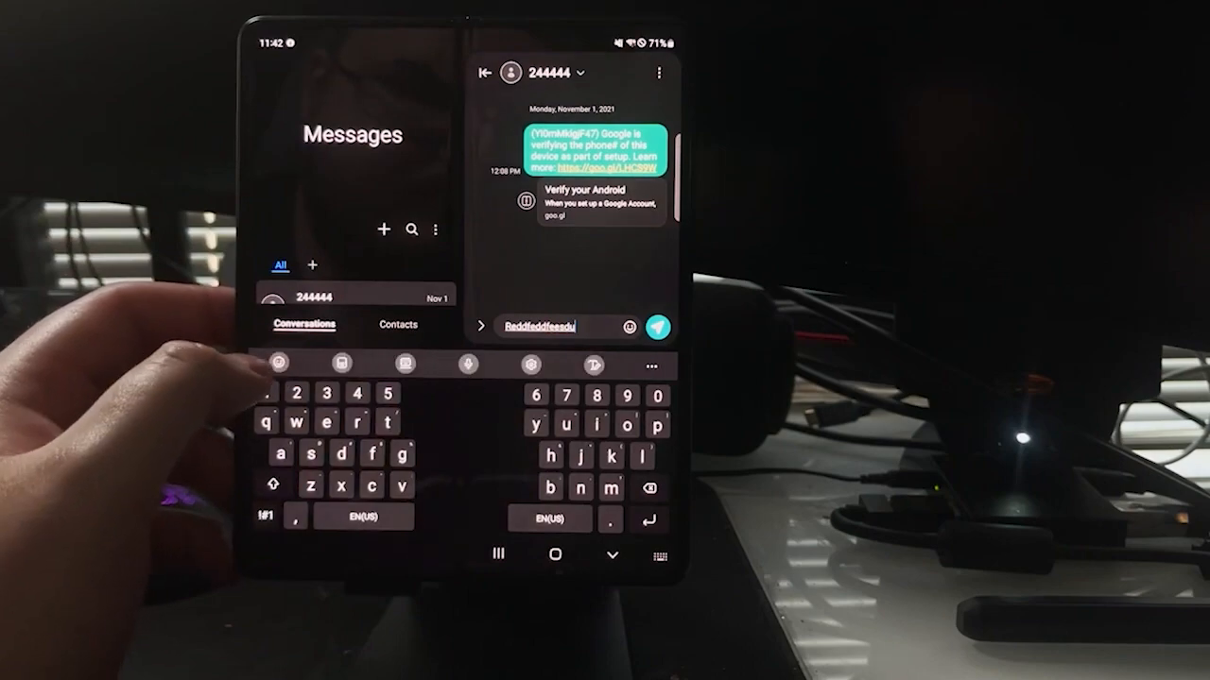
# Step: Switch the split Samsung Keyboard to floating mode
pyautogui.click(290, 365)
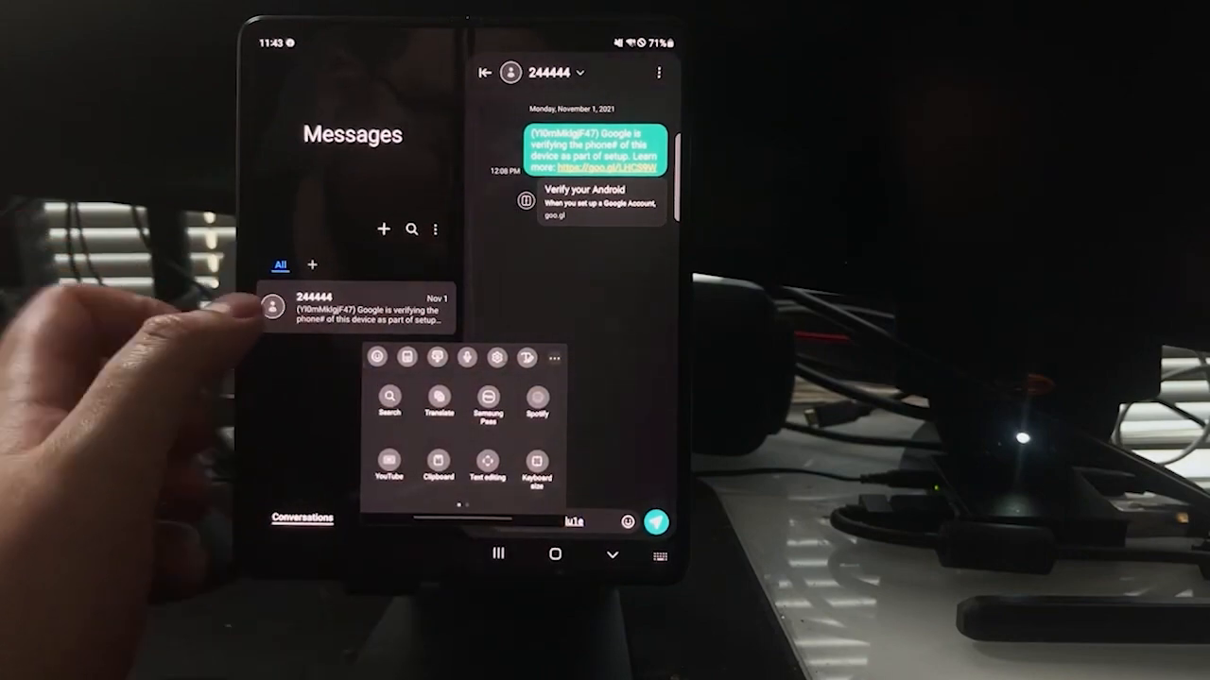
# Step: Adjust the floating keyboard's size, confirm, then reopen the size and transparency editor
pyautogui.click(534, 463)
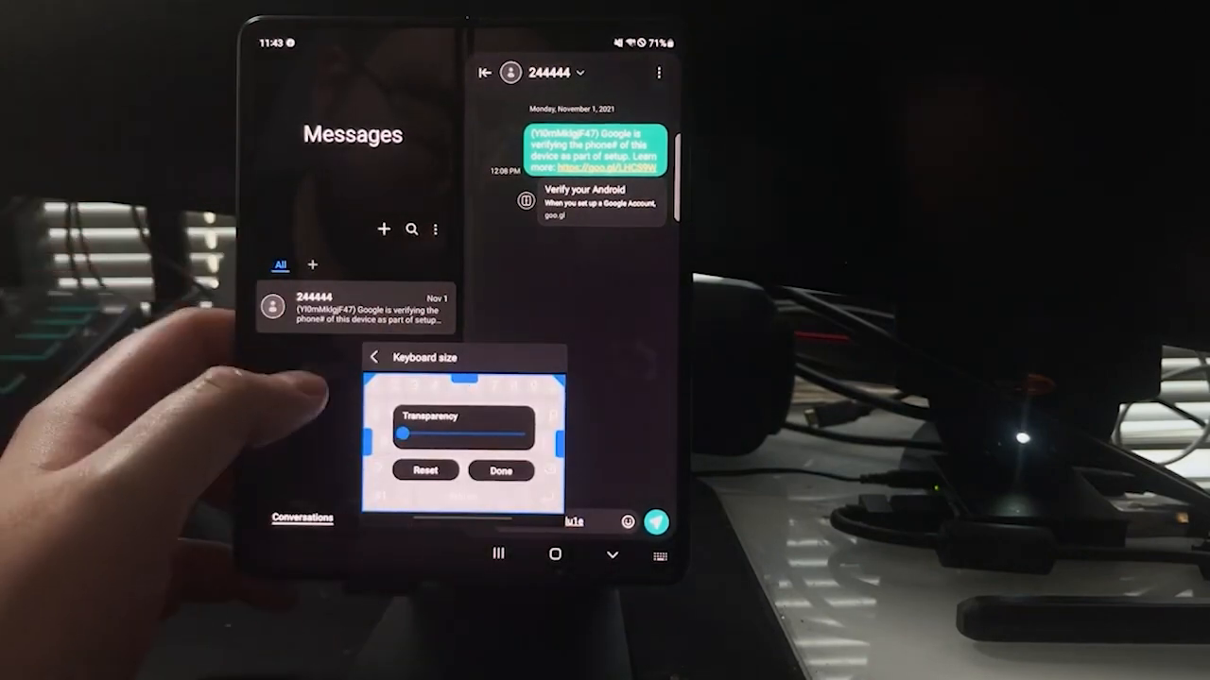
pyautogui.click(501, 470)
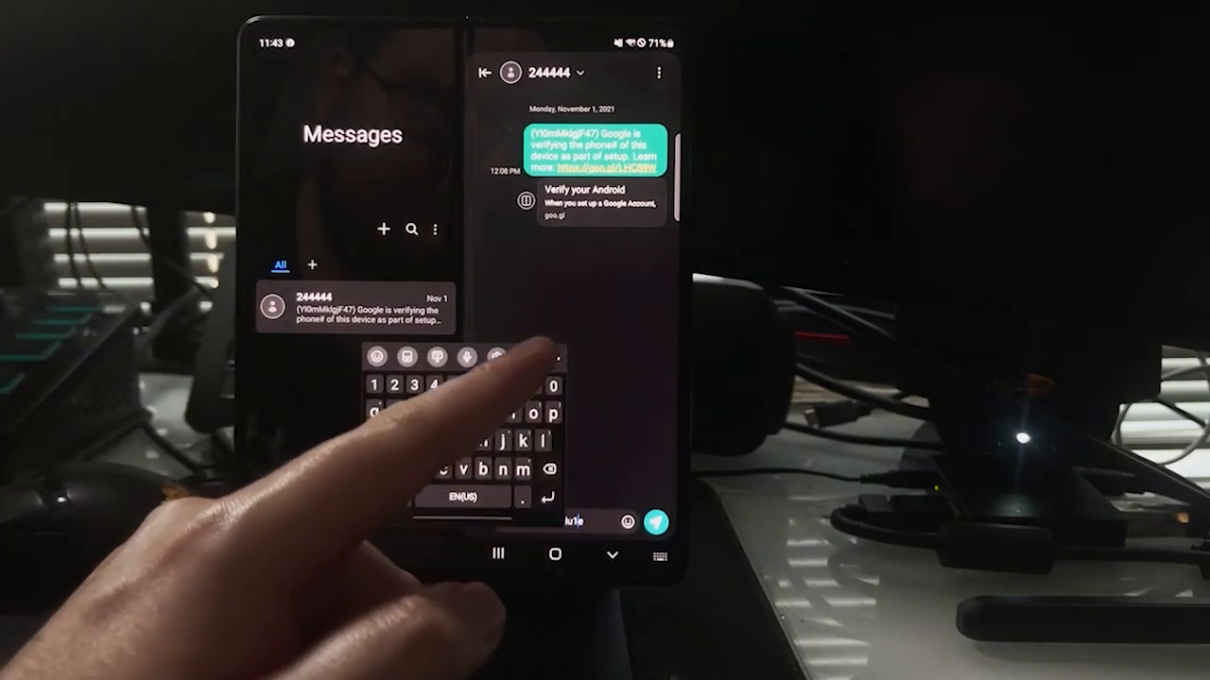
pyautogui.click(526, 358)
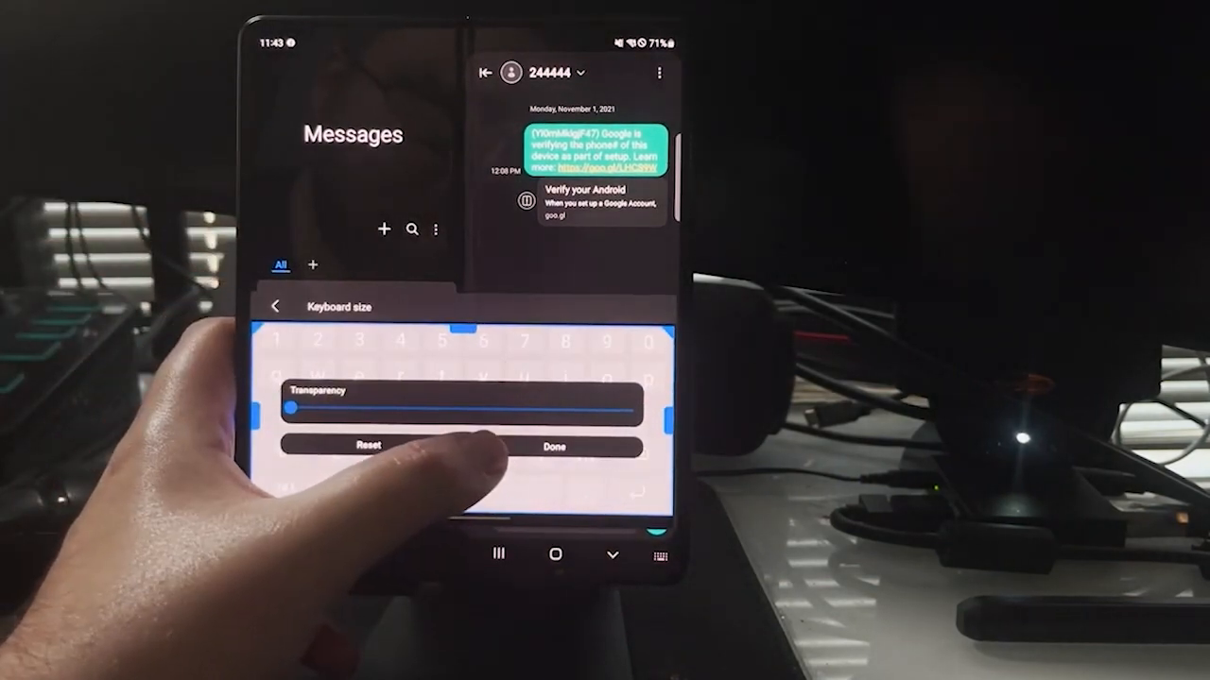
# Step: Set keyboard transparency to about halfway and apply the new size and transparency
pyautogui.moveTo(288, 409); pyautogui.dragTo(472, 408)
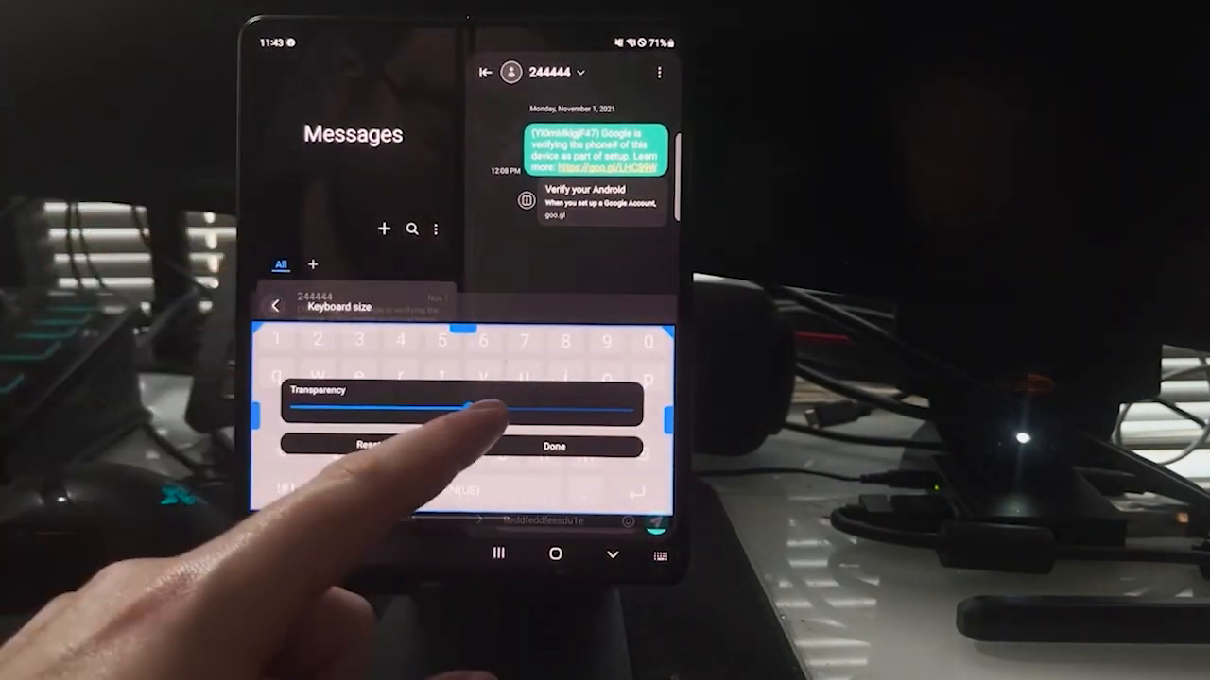
pyautogui.click(553, 446)
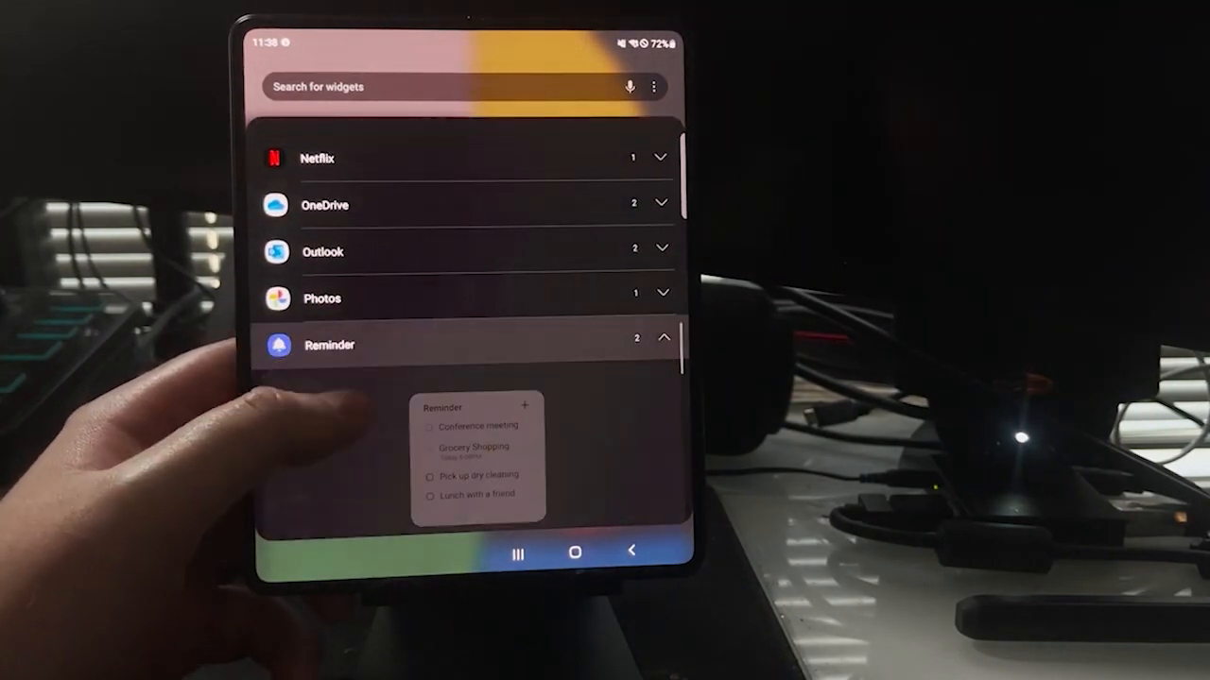
# Step: Scroll the widget list past Reminder down to the Weather widgets
pyautogui.scroll(-3)
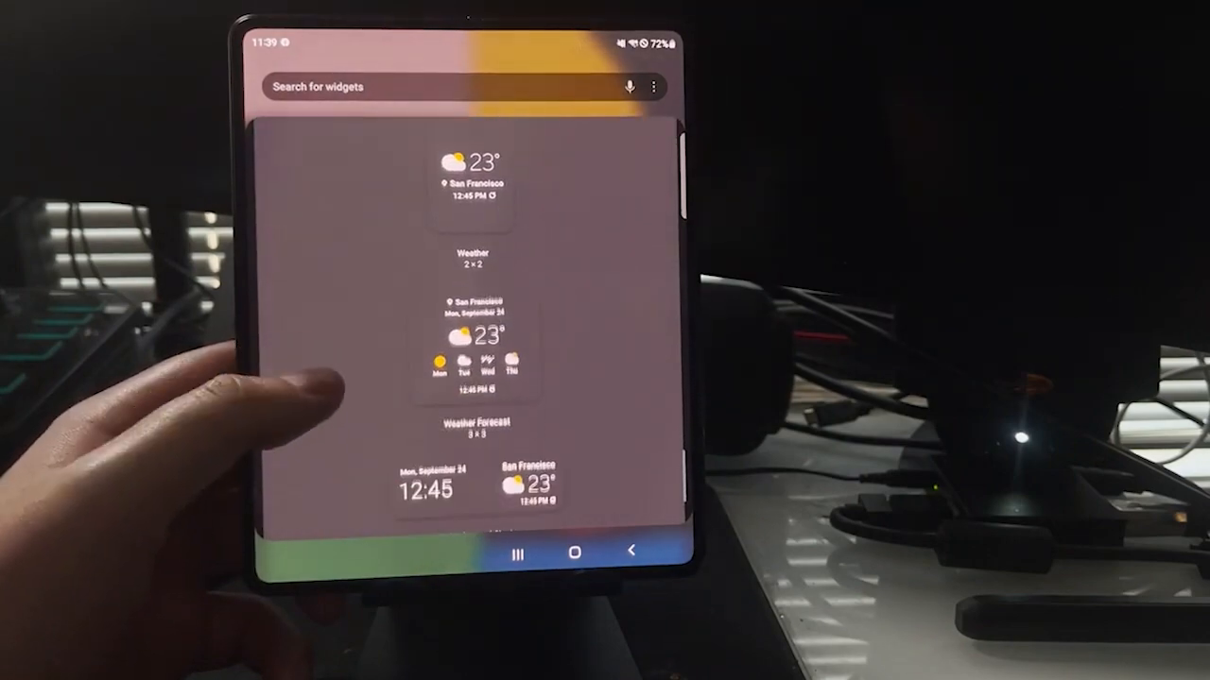
pyautogui.scroll(-3)
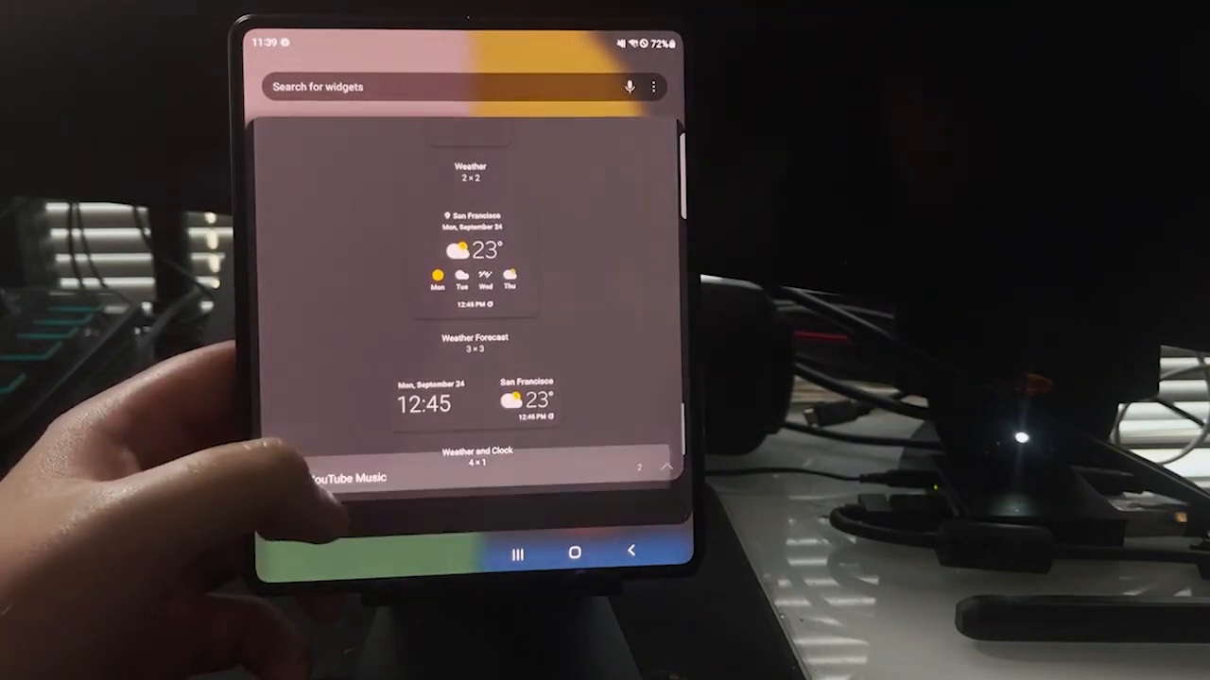